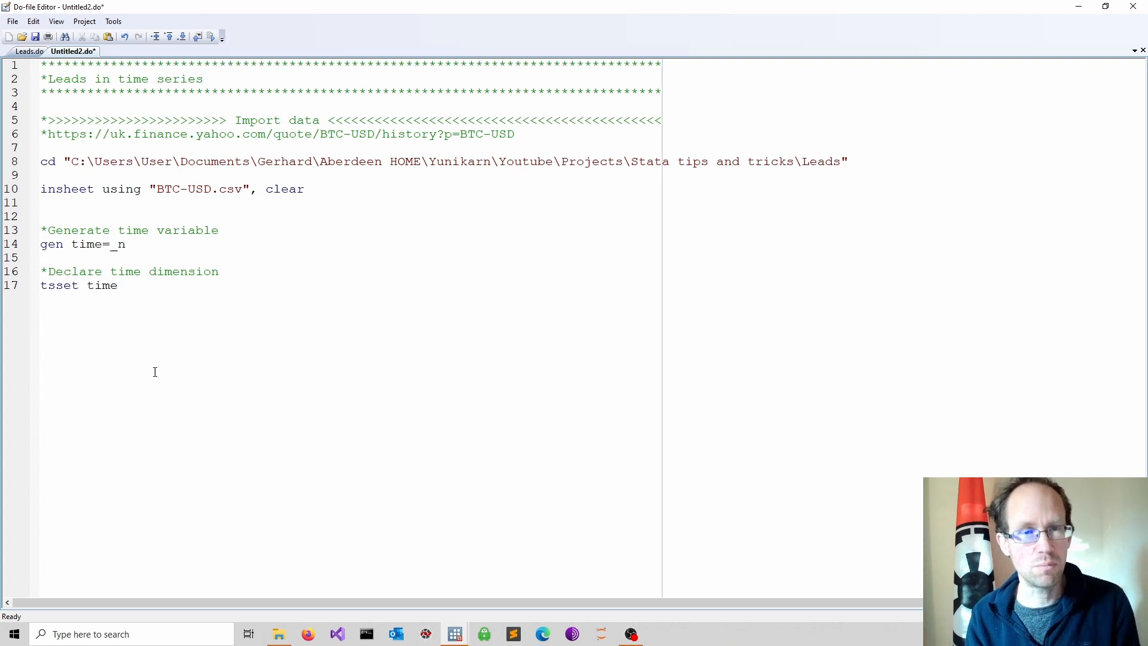
- Add a '*Lead' section generating close_f = f.close and view the new column in the Data Editor
left_click(118, 286)
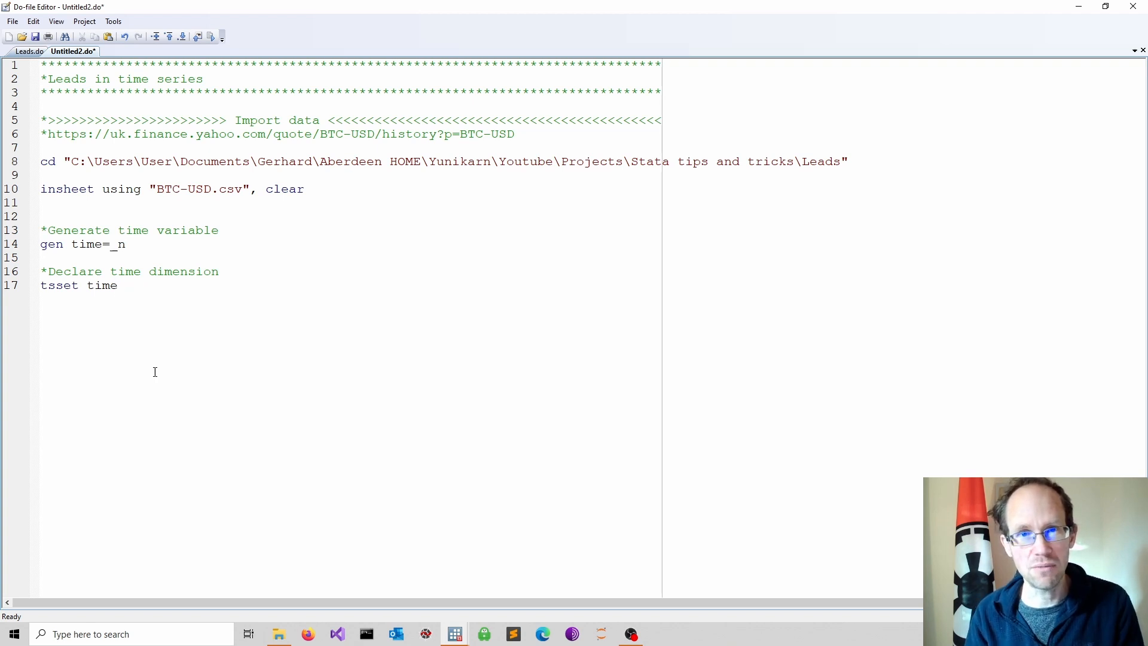
type("*Lead")
type("gen close_f=f.close")
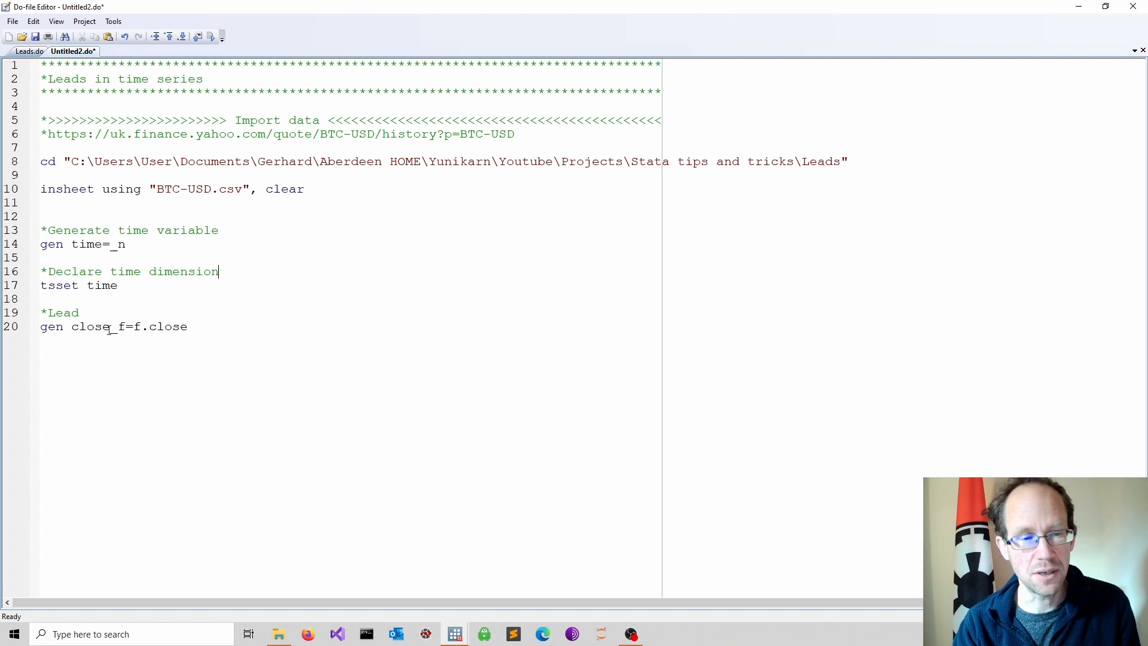
double_click(96, 326)
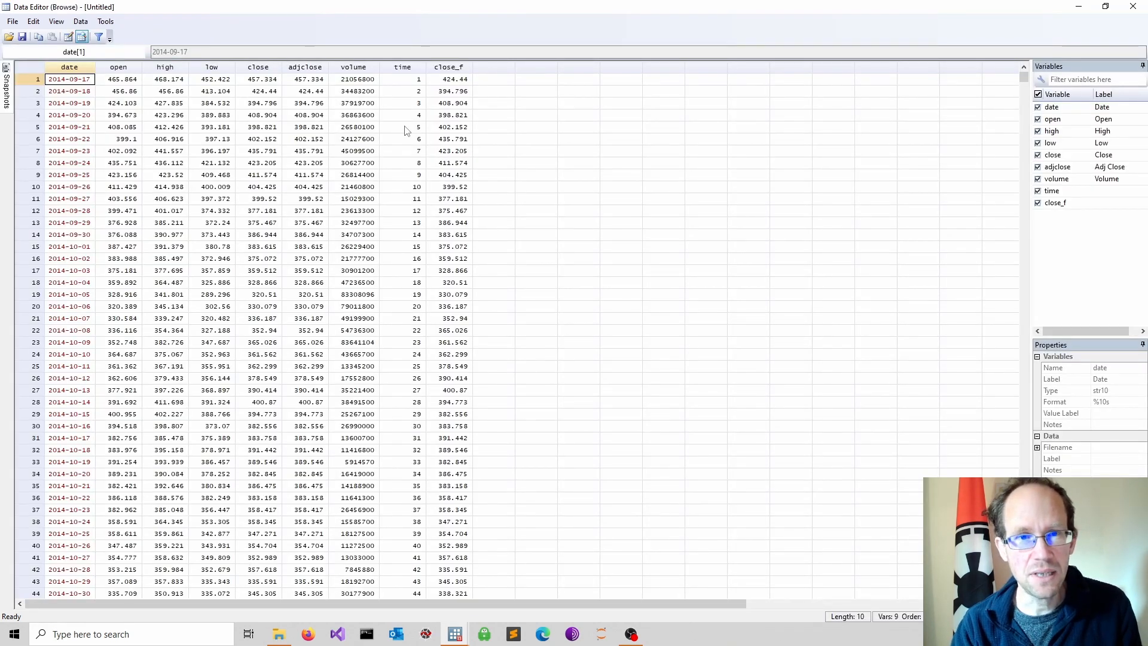
left_click(449, 79)
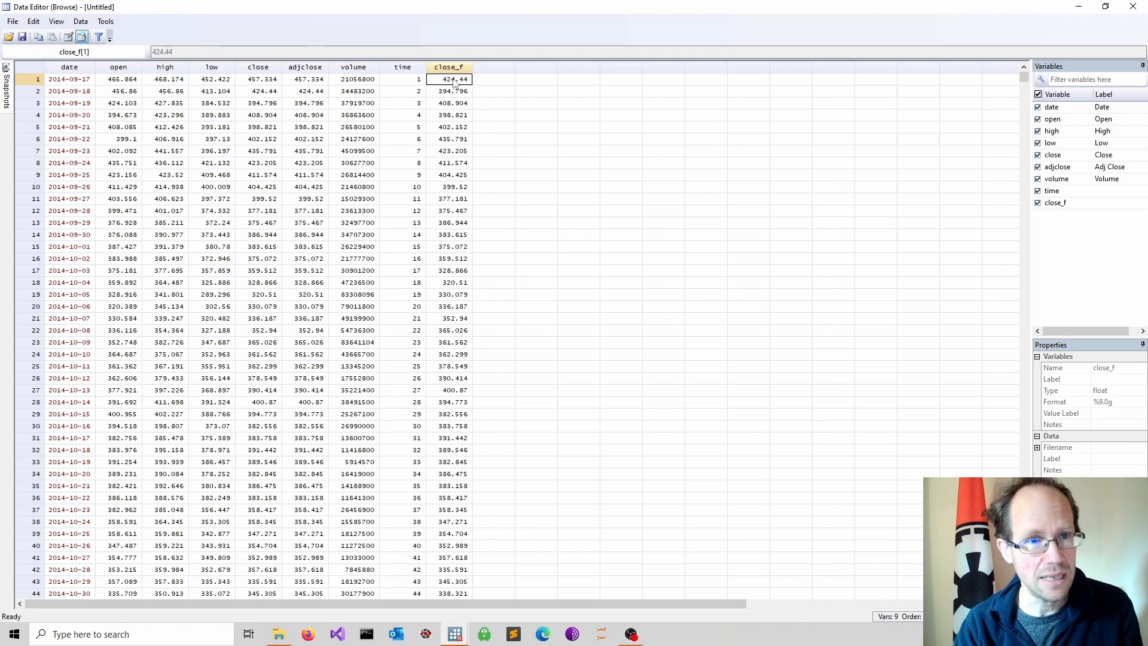
left_click(258, 91)
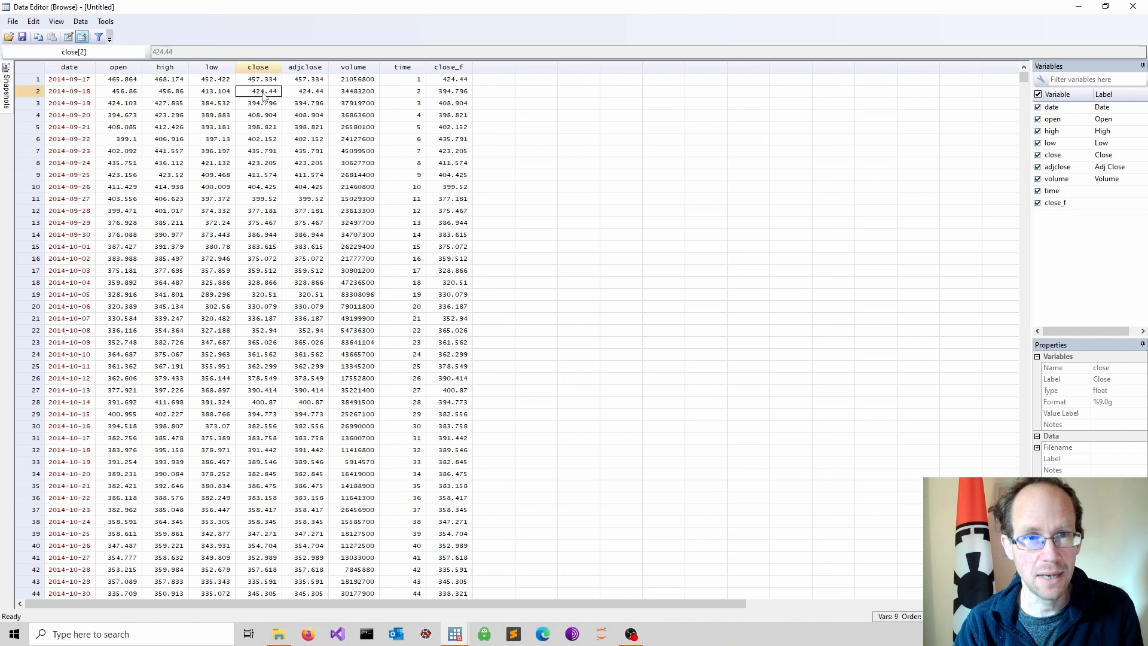
left_click(449, 79)
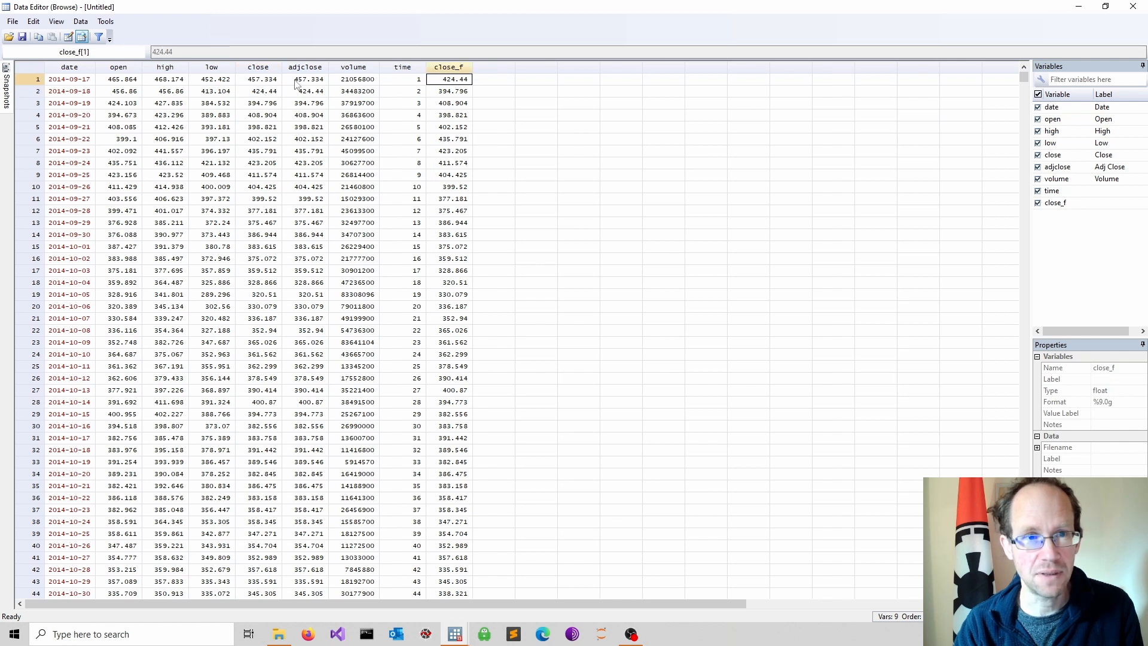
left_click(258, 79)
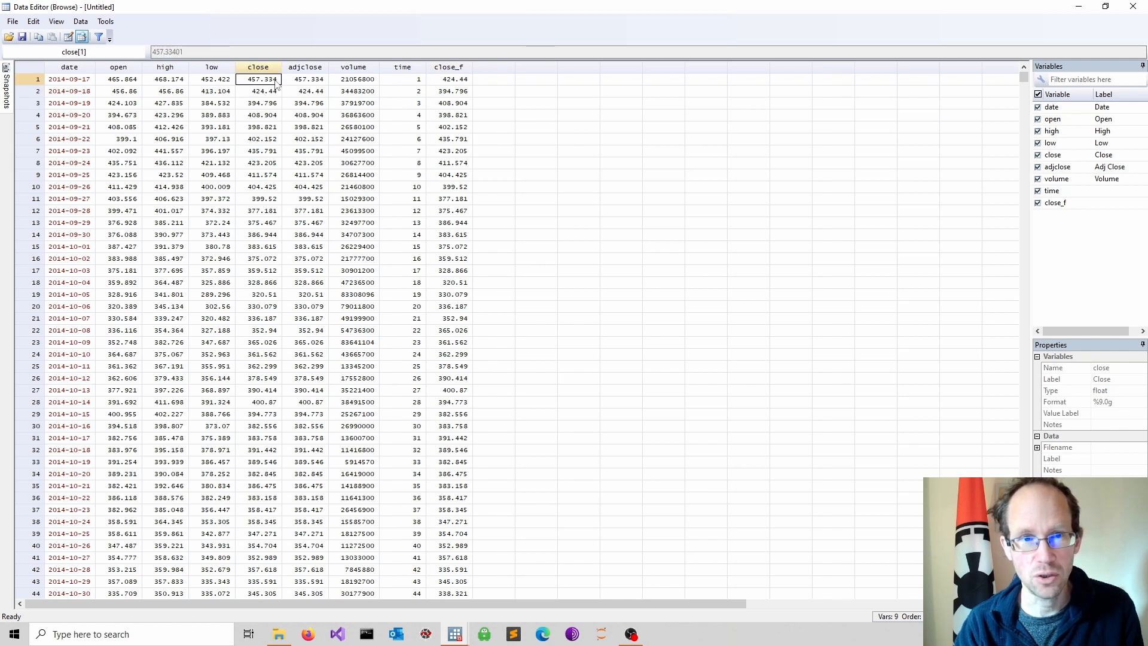